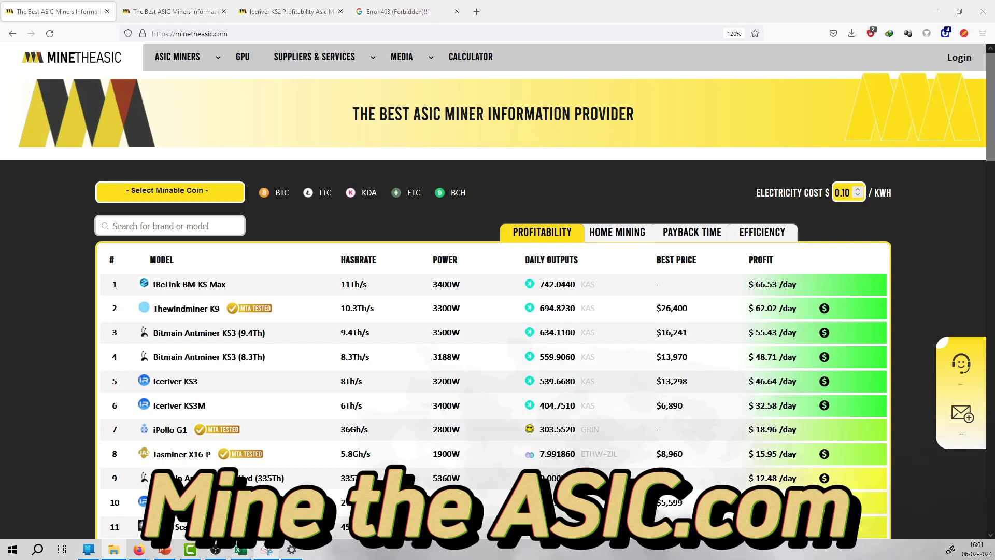
Step: Switch to the Iceriver KS2 page and scroll through Highlights, Algorithms, Mineable Coins and Specifications
{"action": "left_click", "coordinate": [289, 12]}
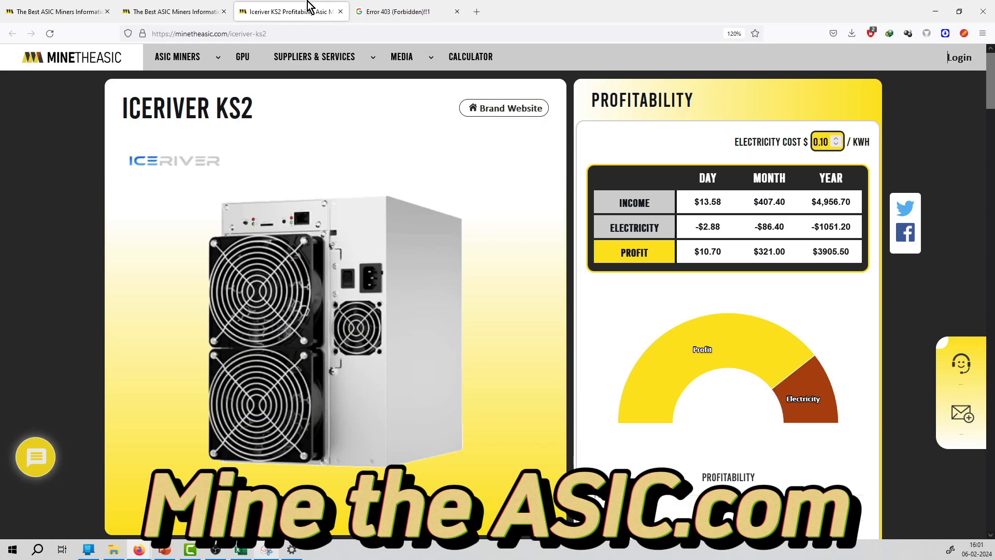
{"action": "mouse_move", "coordinate": [702, 349]}
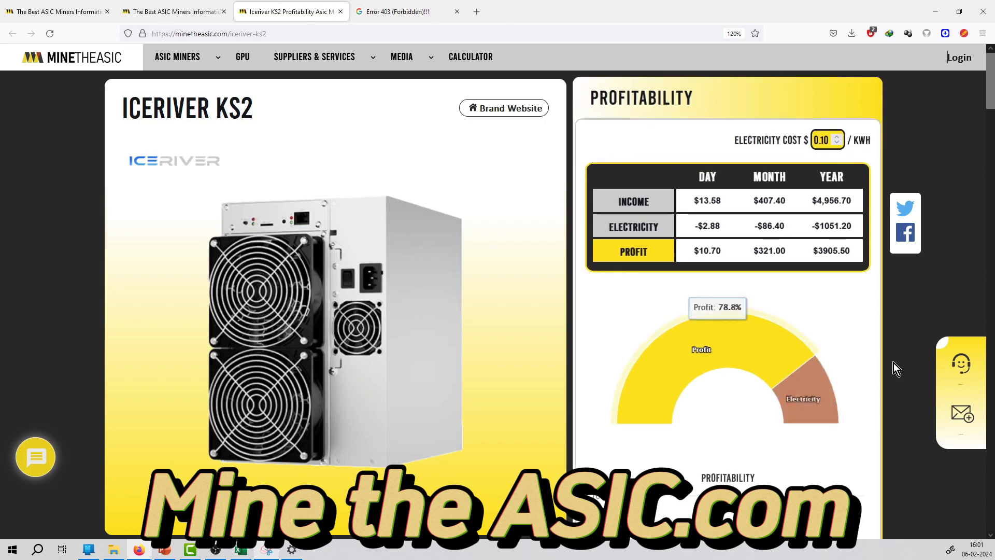
{"action": "scroll", "scroll_direction": "down", "scroll_amount": 3}
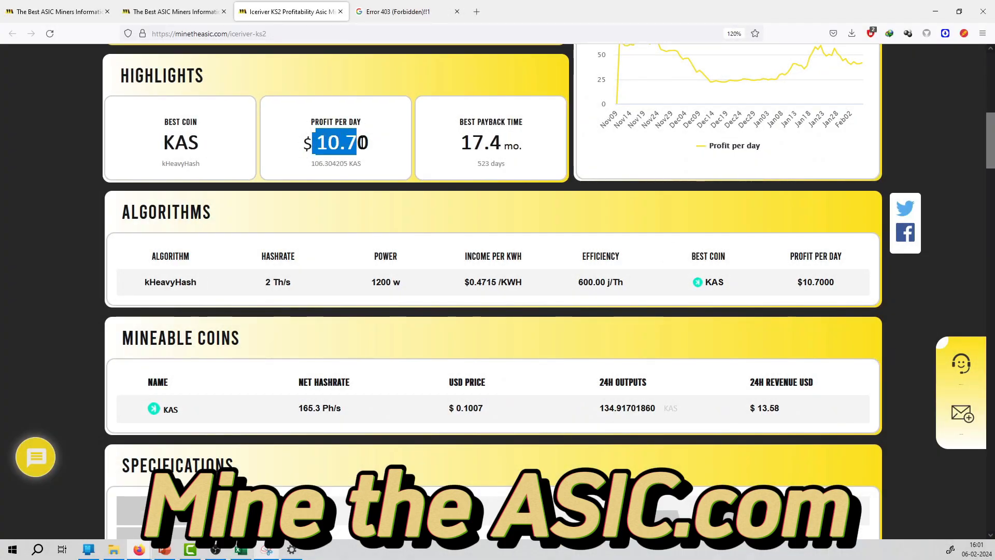
{"action": "scroll", "scroll_direction": "down", "scroll_amount": 3}
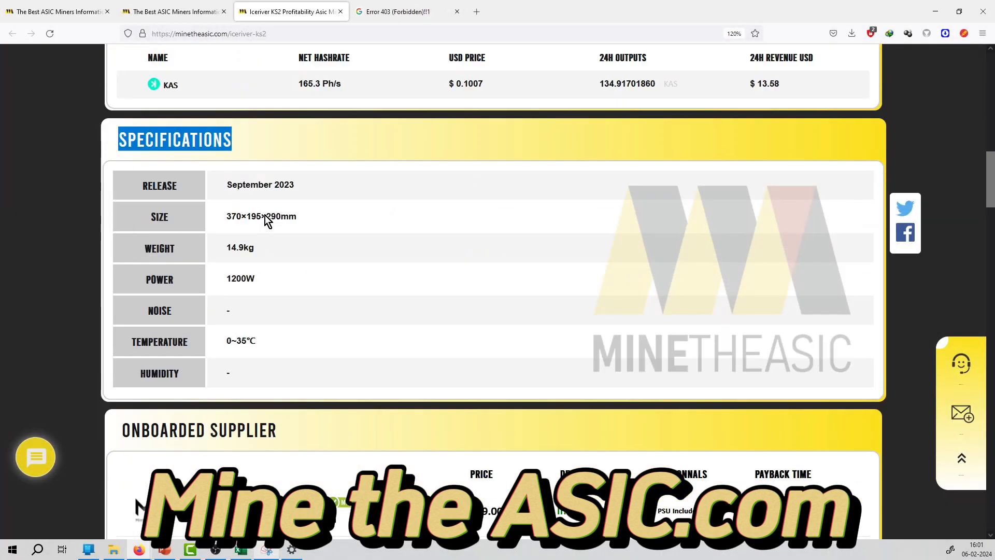
{"action": "scroll", "scroll_direction": "down", "scroll_amount": 3}
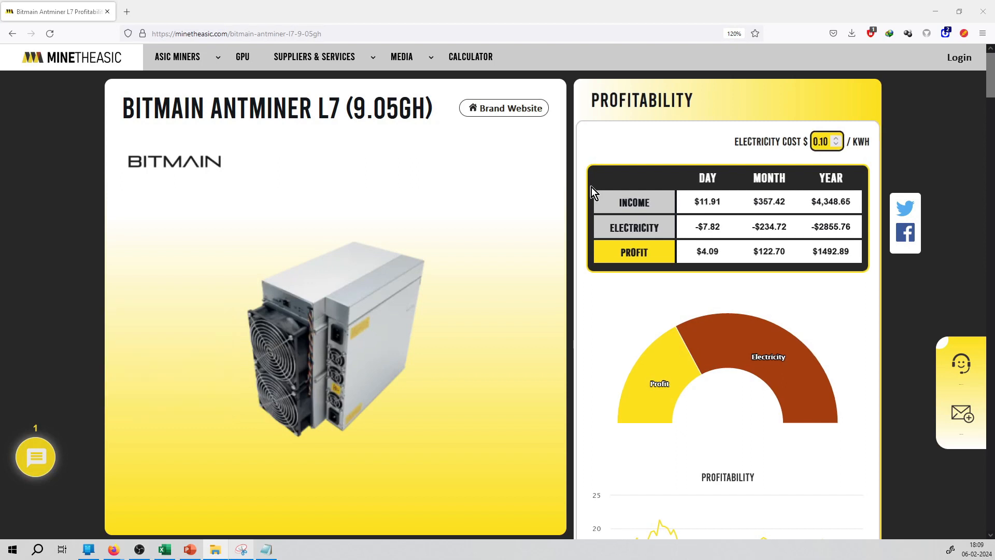
Step: Select '9.05GH' in the Antminer L7 title and scroll to its 34.3% profit share and chart
{"action": "double_click", "coordinate": [390, 106]}
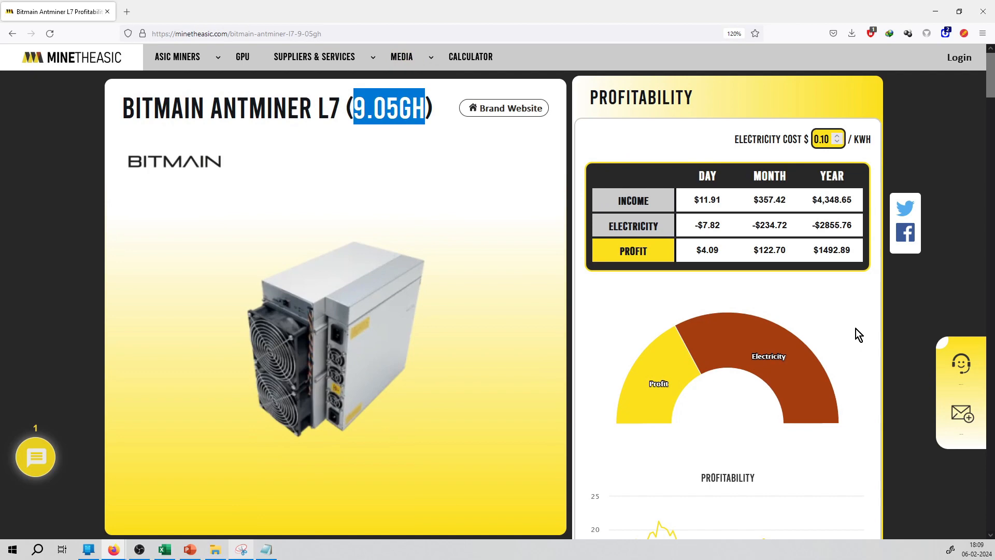
{"action": "mouse_move", "coordinate": [719, 199]}
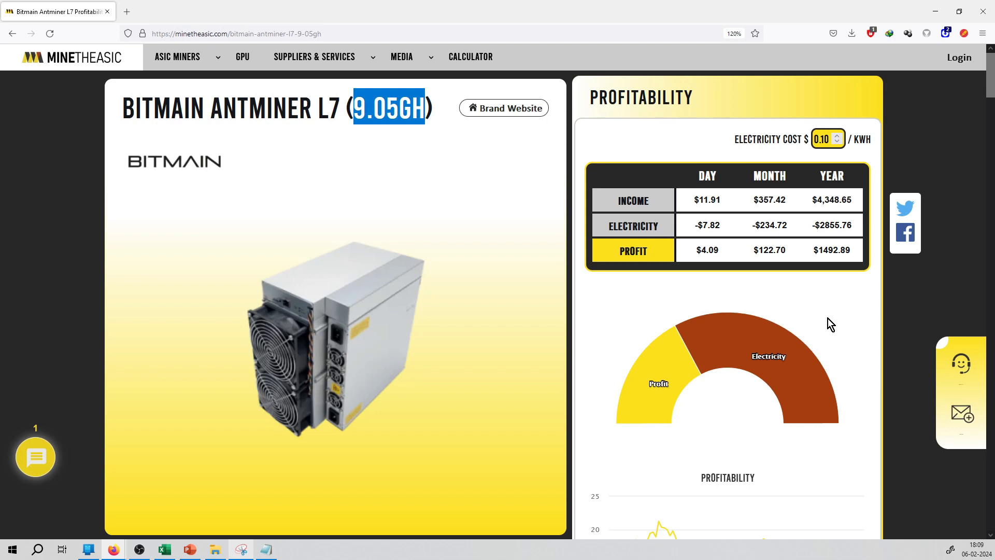
{"action": "scroll", "scroll_direction": "down", "scroll_amount": 3}
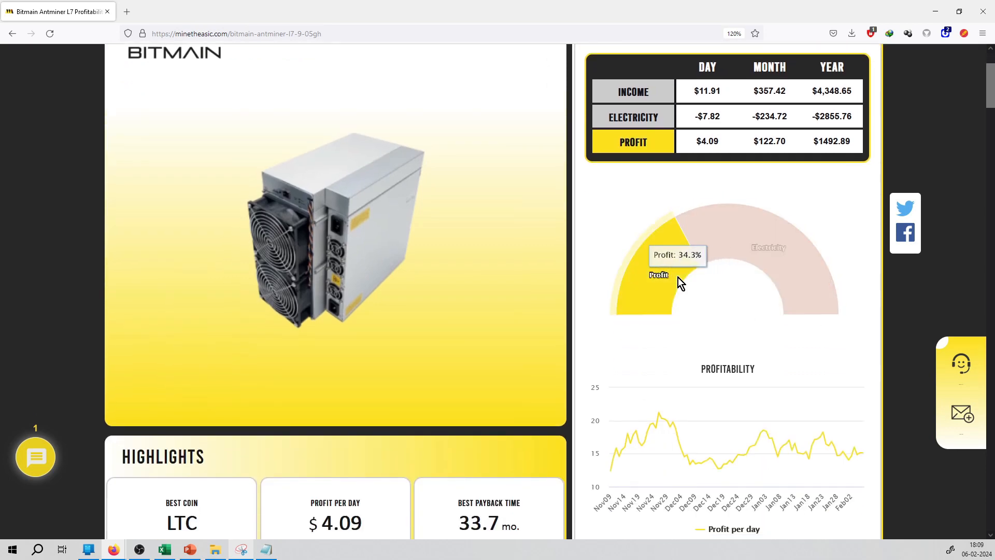
Step: Scroll to the L7's Scrypt algorithm row and mineable coins DOGE, LTC, DGB-SCRYPT and GLD
{"action": "scroll", "scroll_direction": "down", "scroll_amount": 3}
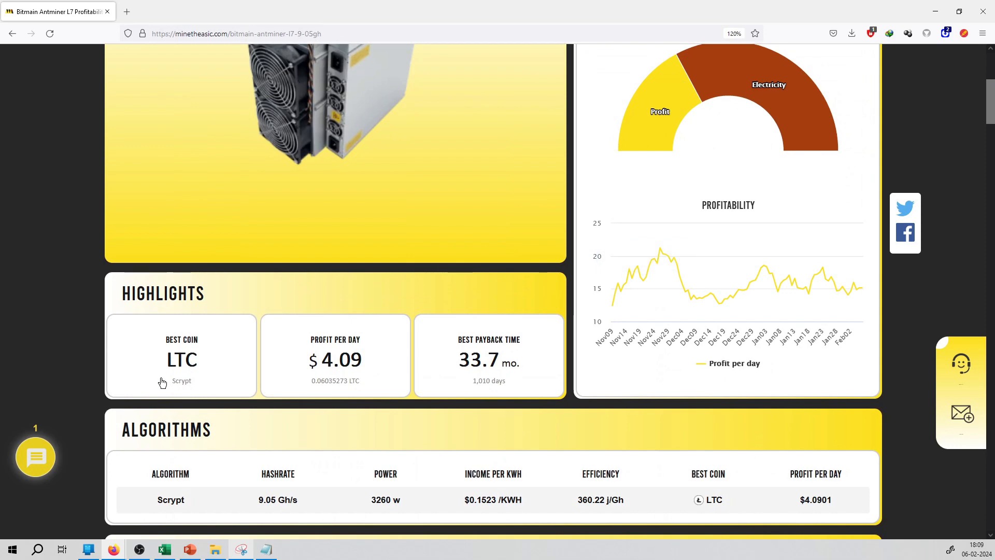
{"action": "scroll", "scroll_direction": "down", "scroll_amount": 3}
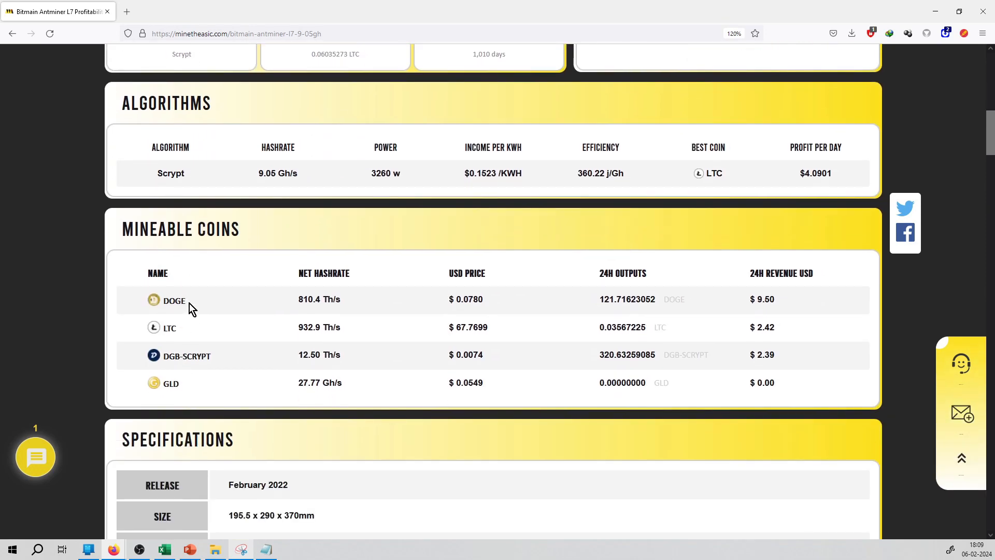
{"action": "mouse_move", "coordinate": [183, 325]}
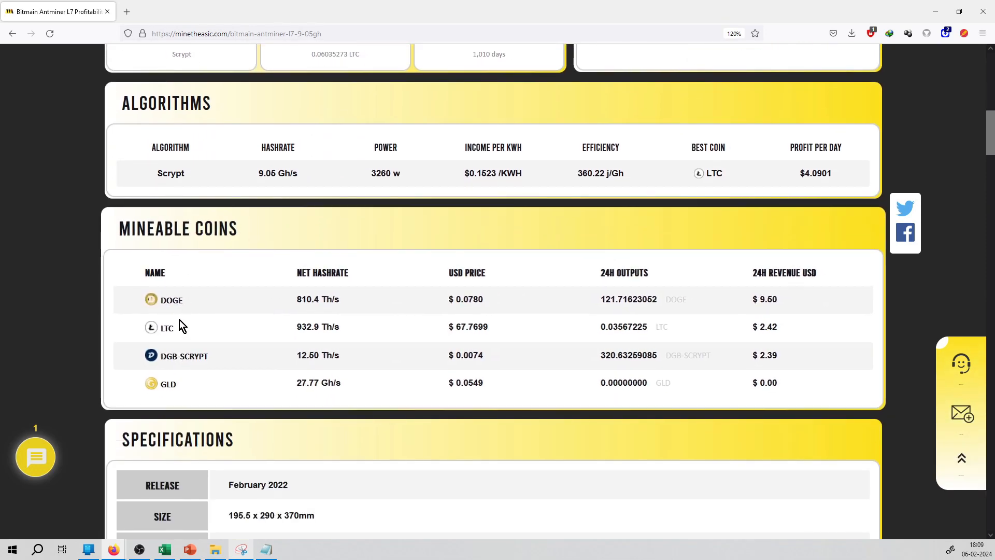
Step: Scroll through the L7 specifications, the $4,959.50 in-stock supplier and the repair provider list
{"action": "scroll", "scroll_direction": "down", "scroll_amount": 3}
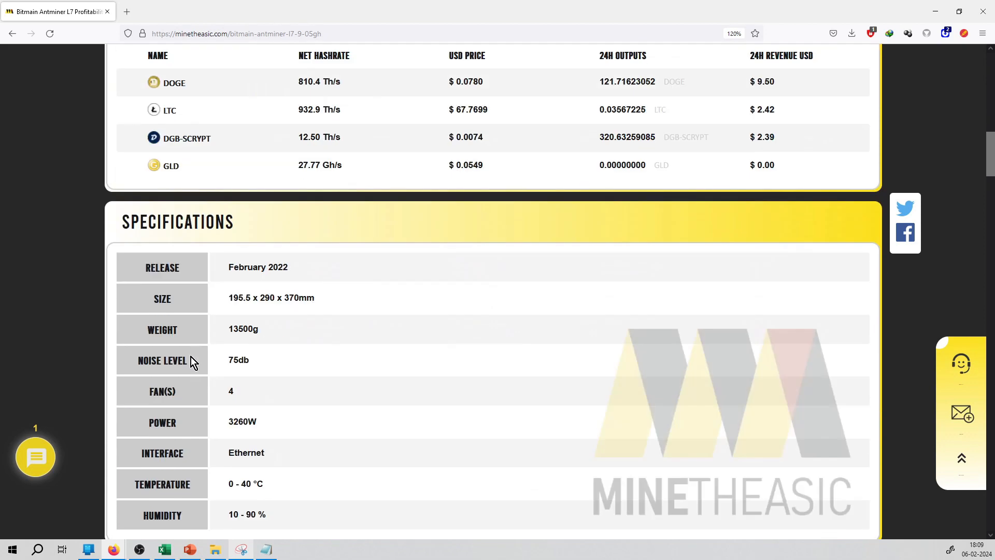
{"action": "scroll", "scroll_direction": "down", "scroll_amount": 3}
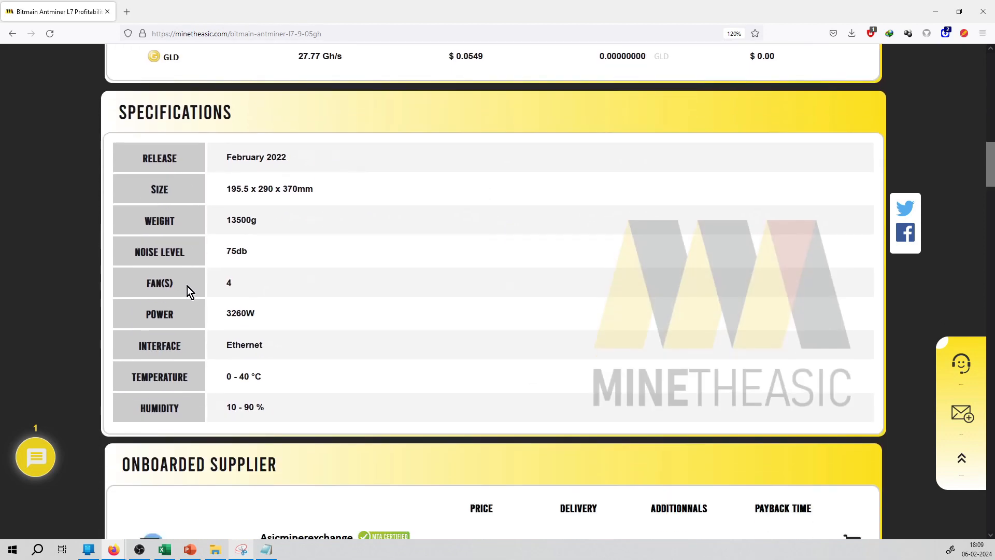
{"action": "scroll", "scroll_direction": "down", "scroll_amount": 3}
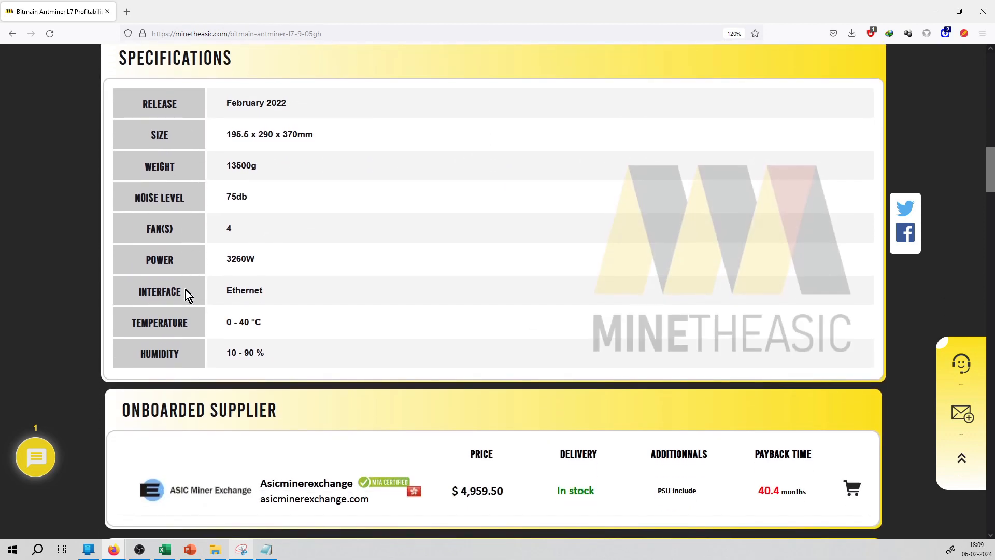
{"action": "scroll", "scroll_direction": "down", "scroll_amount": 3}
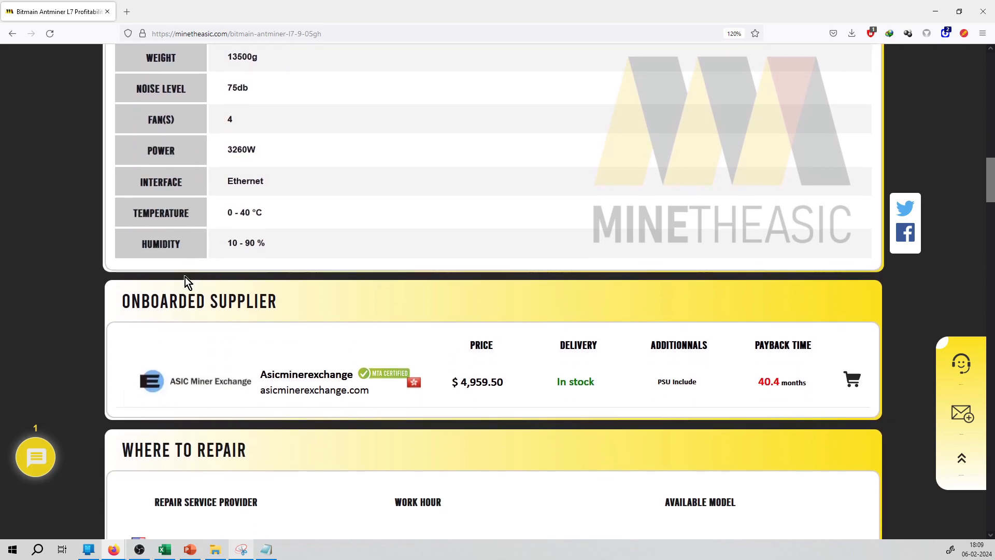
{"action": "scroll", "scroll_direction": "down", "scroll_amount": 3}
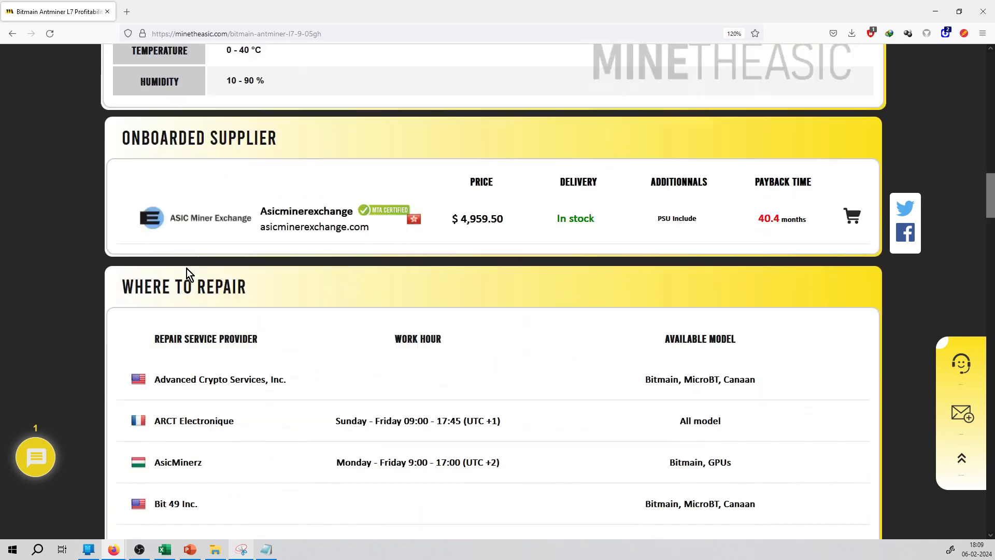
{"action": "scroll", "scroll_direction": "down", "scroll_amount": 3}
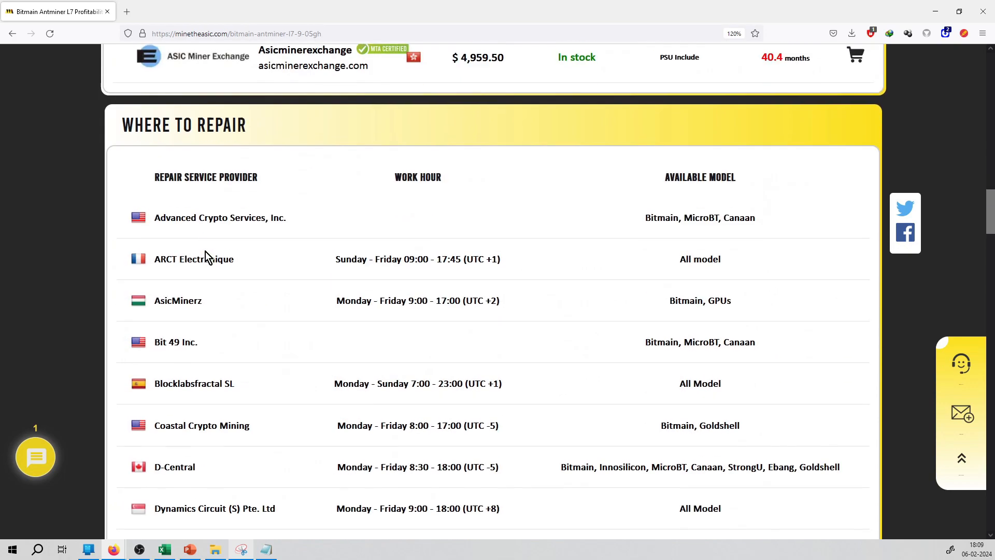